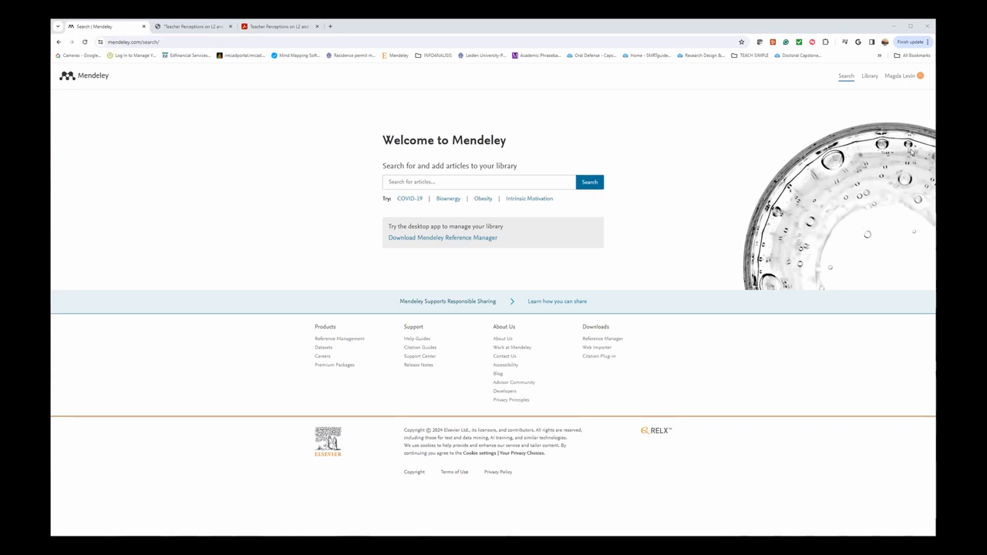
{"action": "mouse_move", "coordinate": [737, 132]}
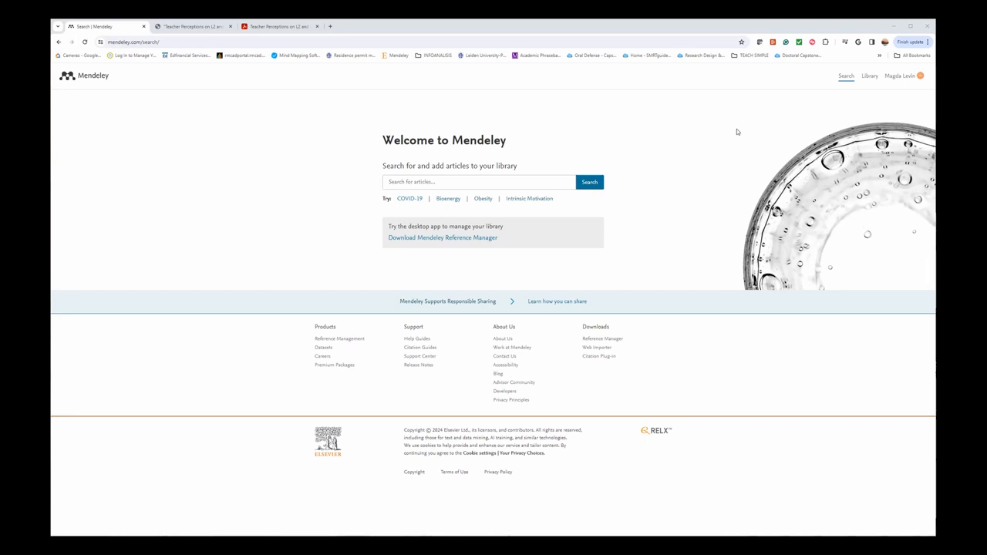
{"action": "mouse_move", "coordinate": [782, 130]}
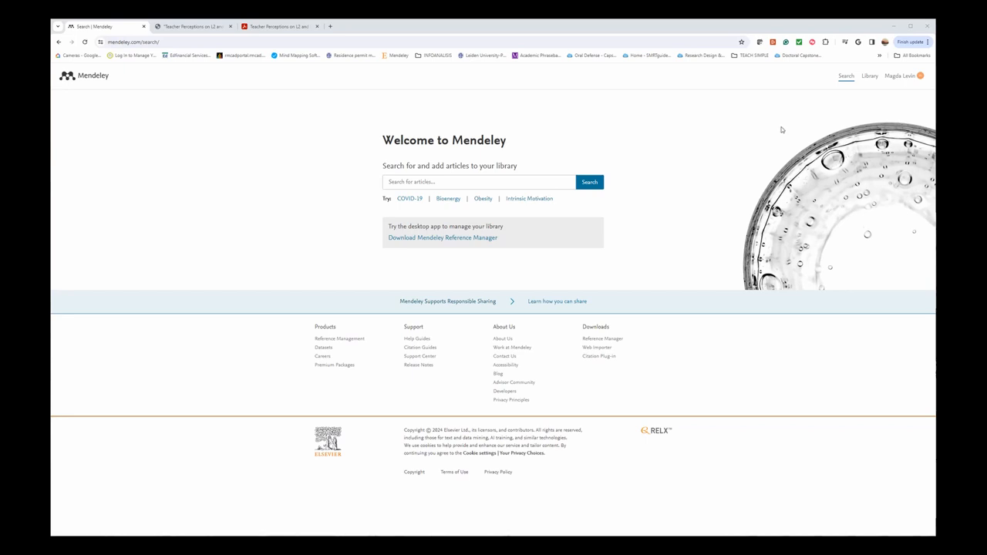
{"action": "mouse_move", "coordinate": [881, 84]}
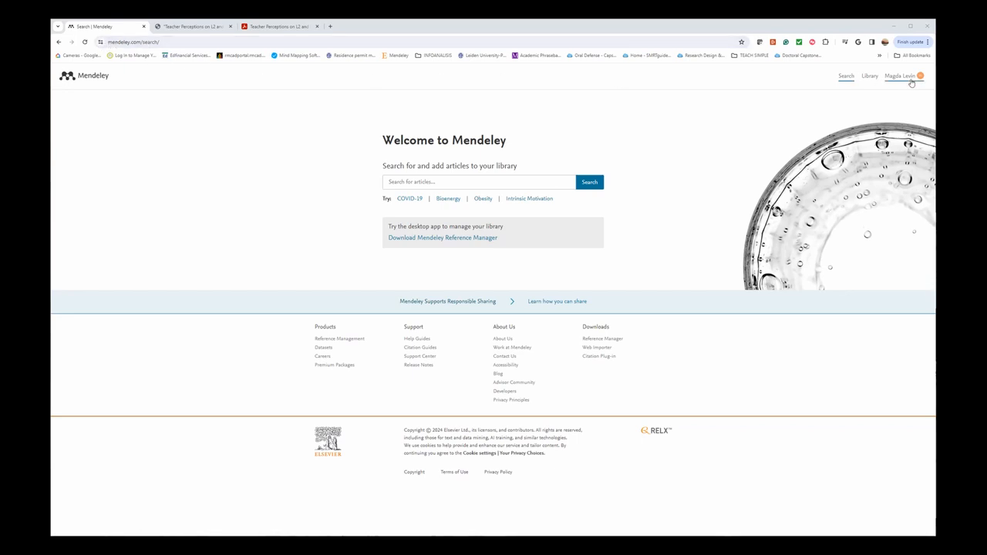
{"action": "mouse_move", "coordinate": [929, 75]}
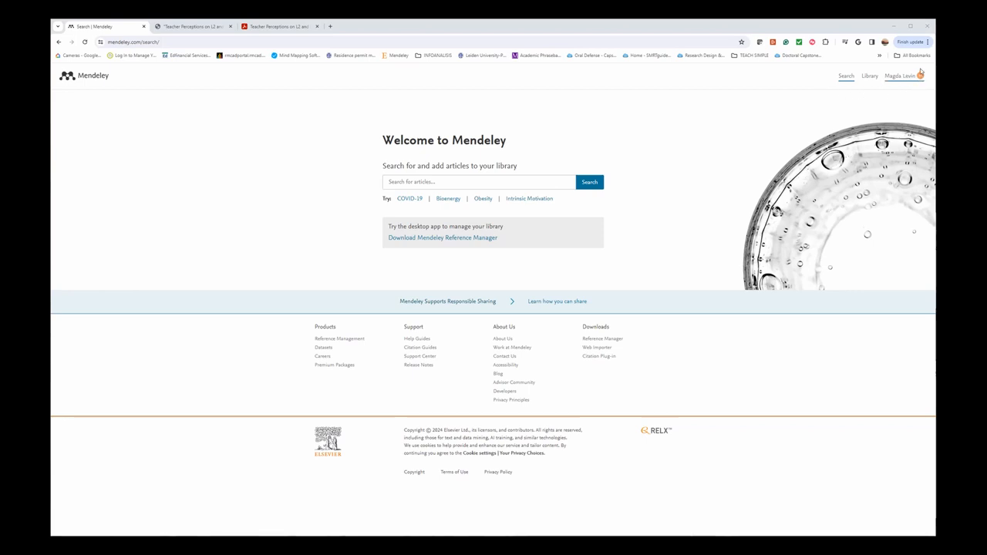
{"action": "mouse_move", "coordinate": [843, 74]}
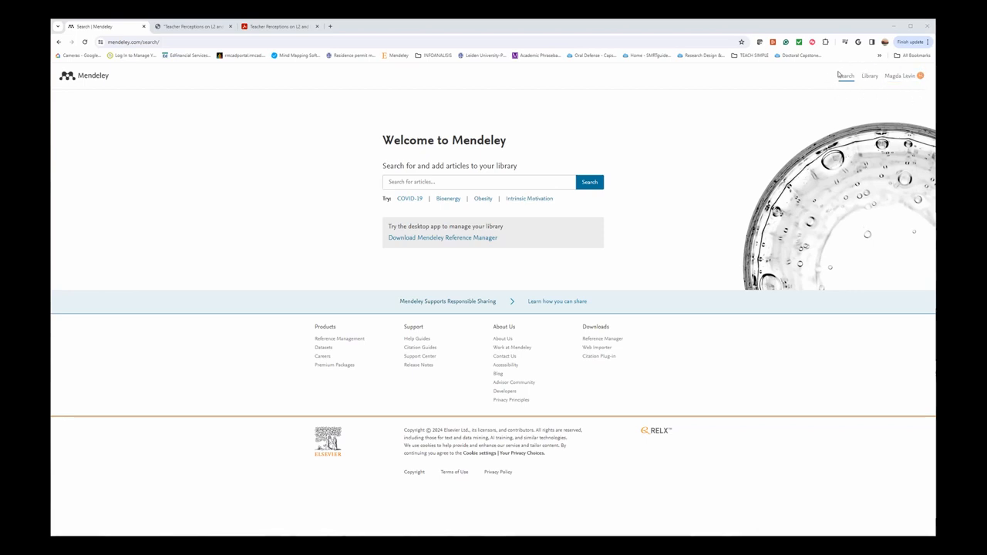
{"action": "mouse_move", "coordinate": [830, 90]}
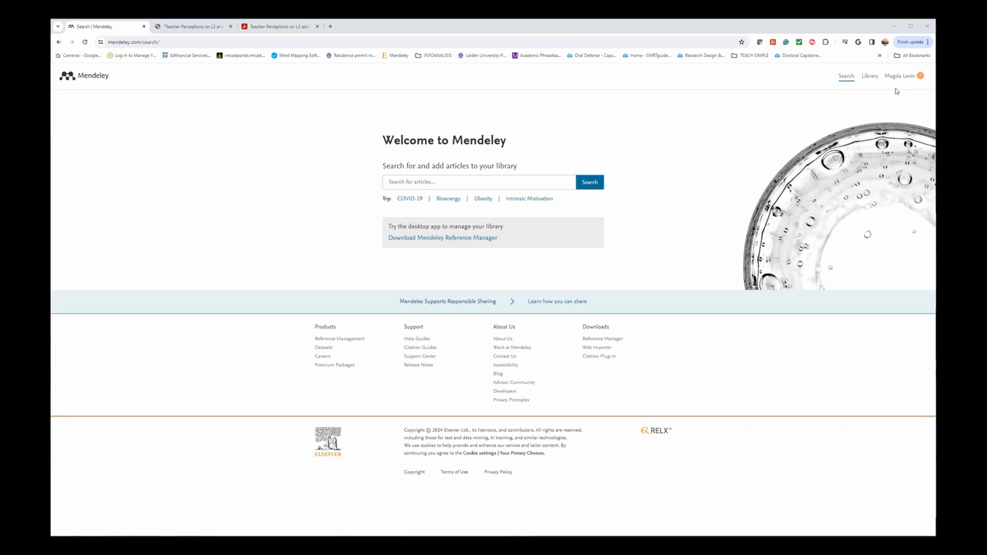
{"action": "mouse_move", "coordinate": [855, 102]}
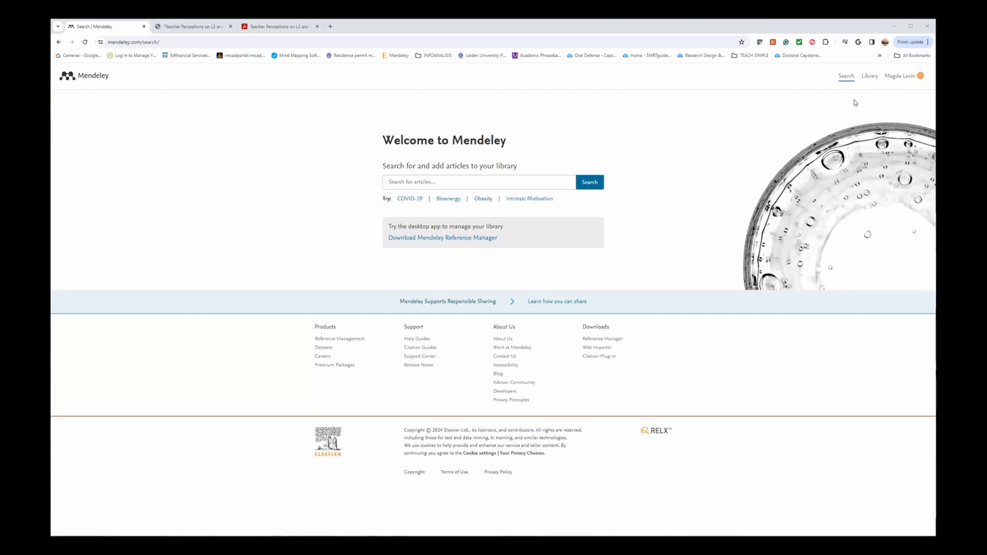
{"action": "mouse_move", "coordinate": [876, 80]}
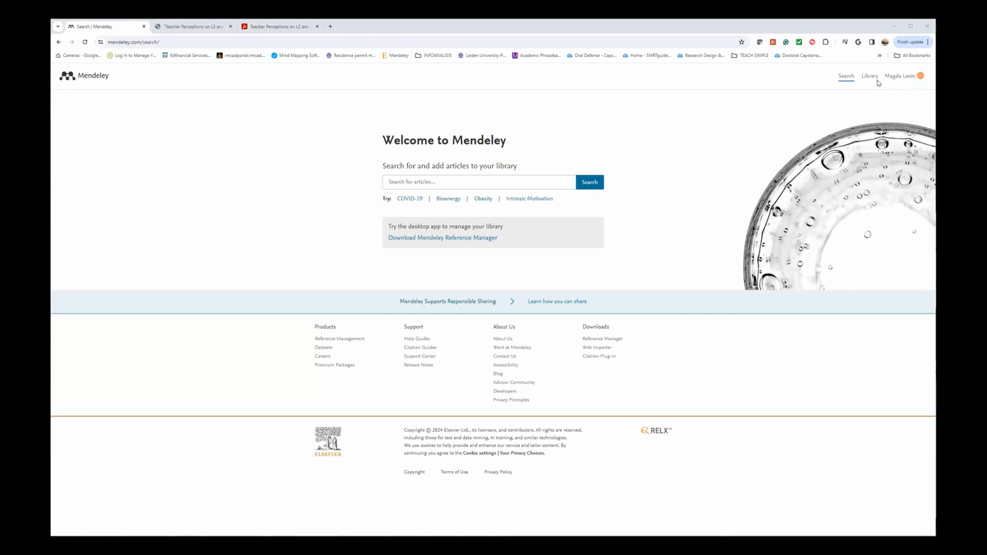
{"action": "mouse_move", "coordinate": [867, 79]}
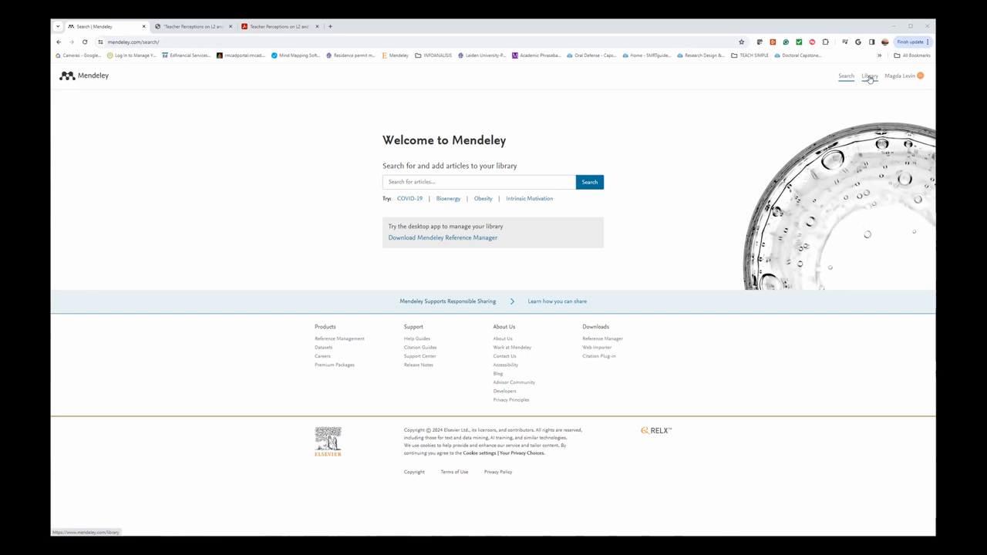
From the Library view, create a new collection and name it 'File'
{"action": "left_click", "coordinate": [867, 75]}
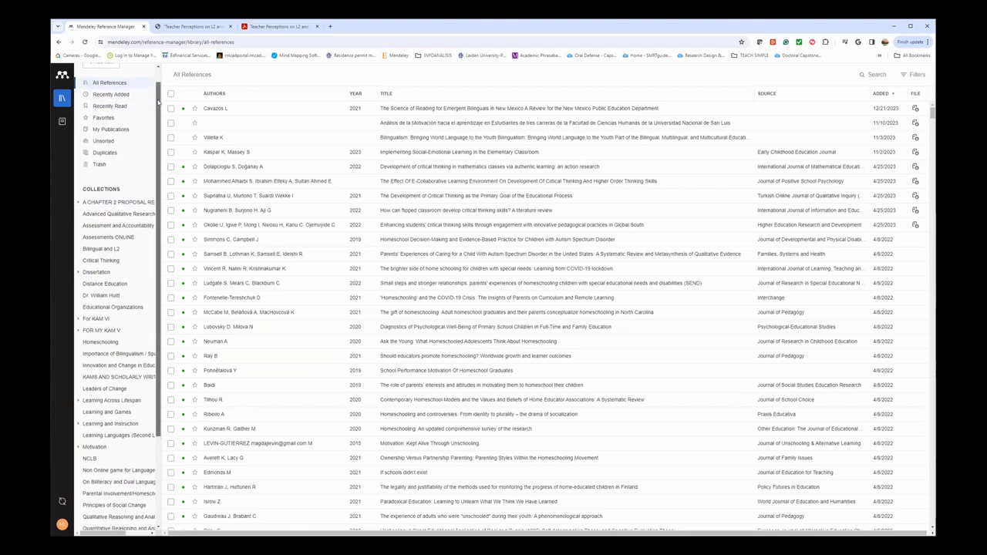
{"action": "scroll", "scroll_direction": "down", "scroll_amount": 3}
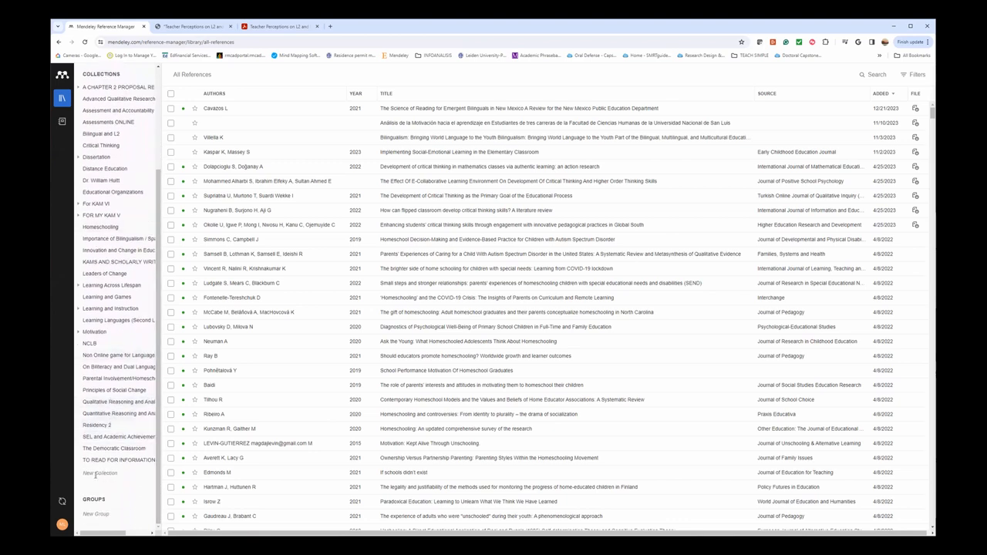
{"action": "left_click", "coordinate": [118, 475]}
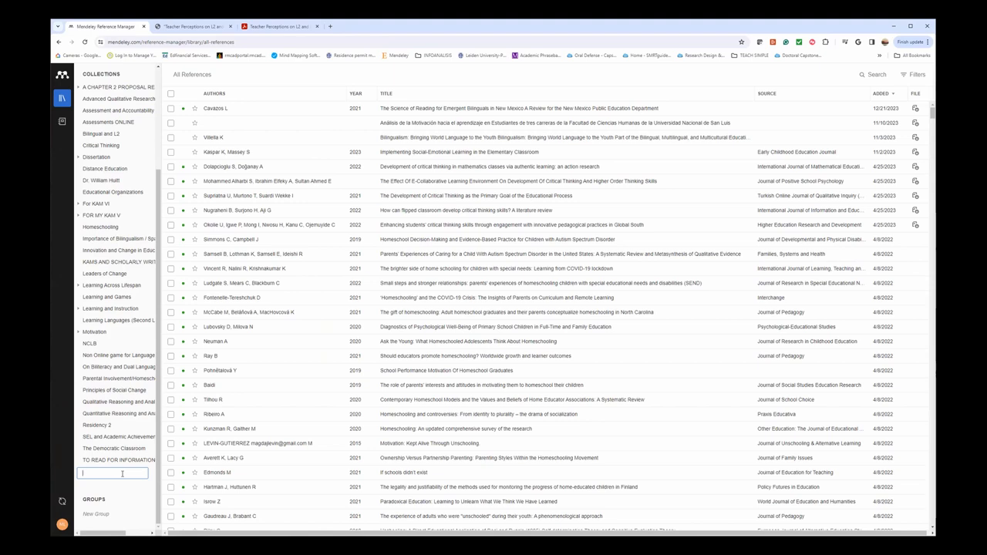
{"action": "type", "text": "File"}
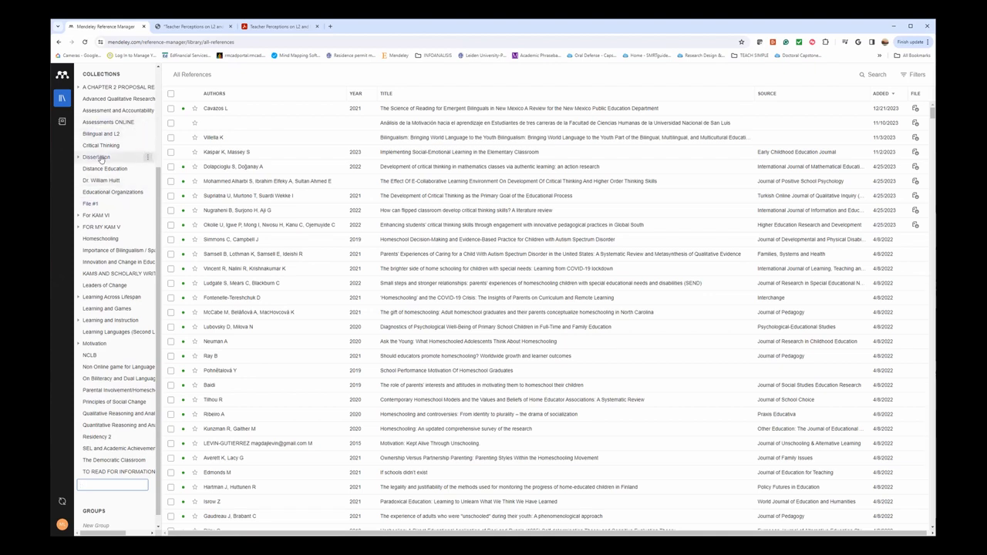
Expand the Dissertation collection, then view the Unsorted references
{"action": "left_click", "coordinate": [77, 157]}
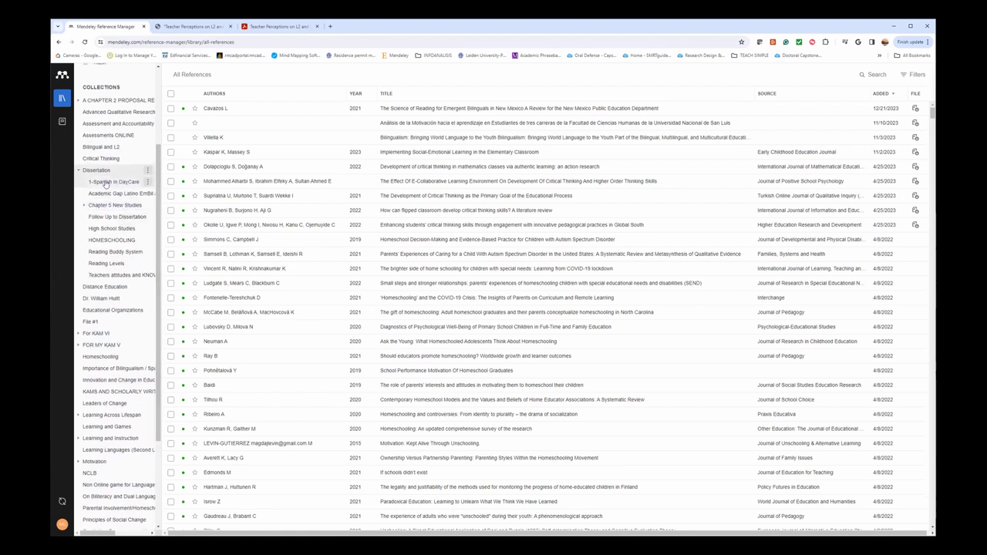
{"action": "left_click", "coordinate": [114, 206]}
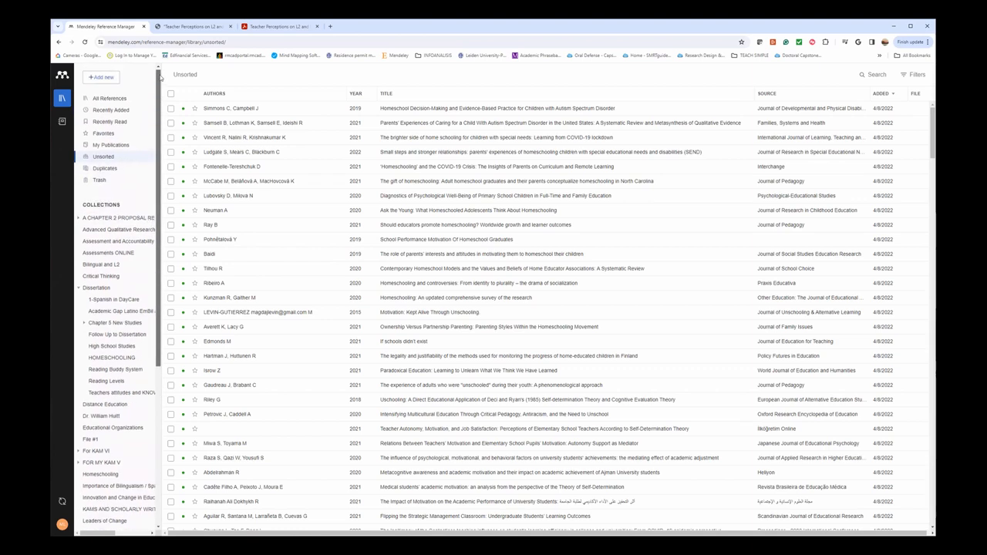
{"action": "mouse_move", "coordinate": [324, 145]}
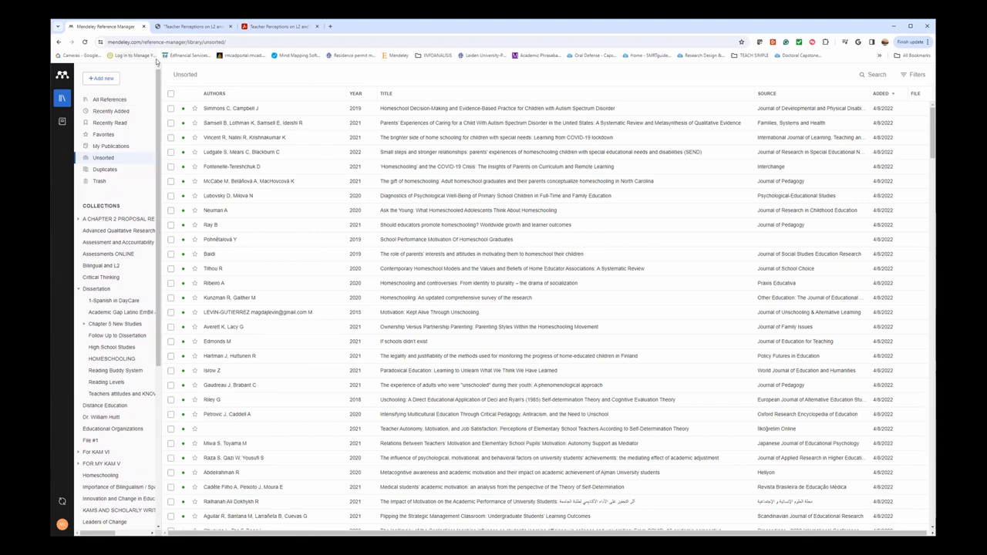
{"action": "mouse_move", "coordinate": [157, 74]}
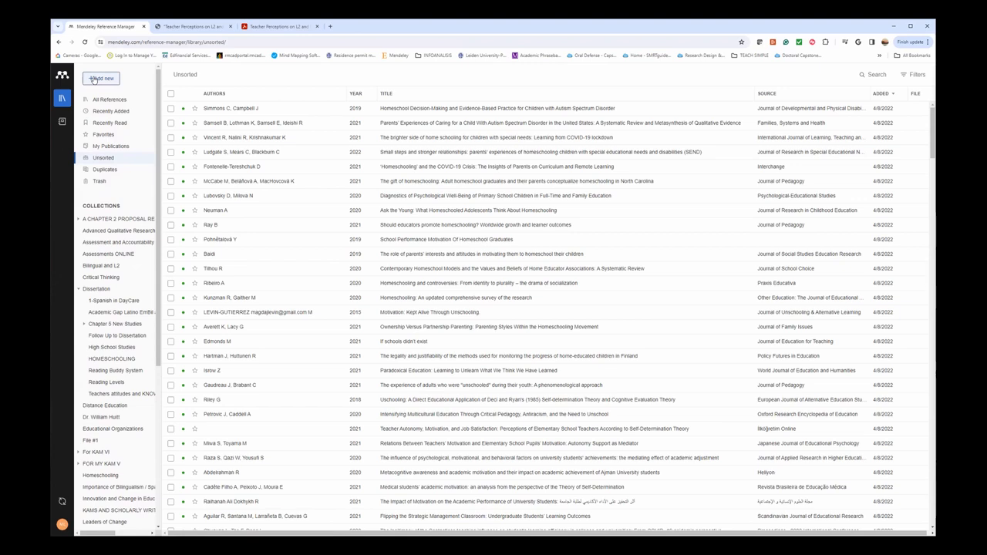
Bring up the Add new menu listing the import options
{"action": "left_click", "coordinate": [102, 77]}
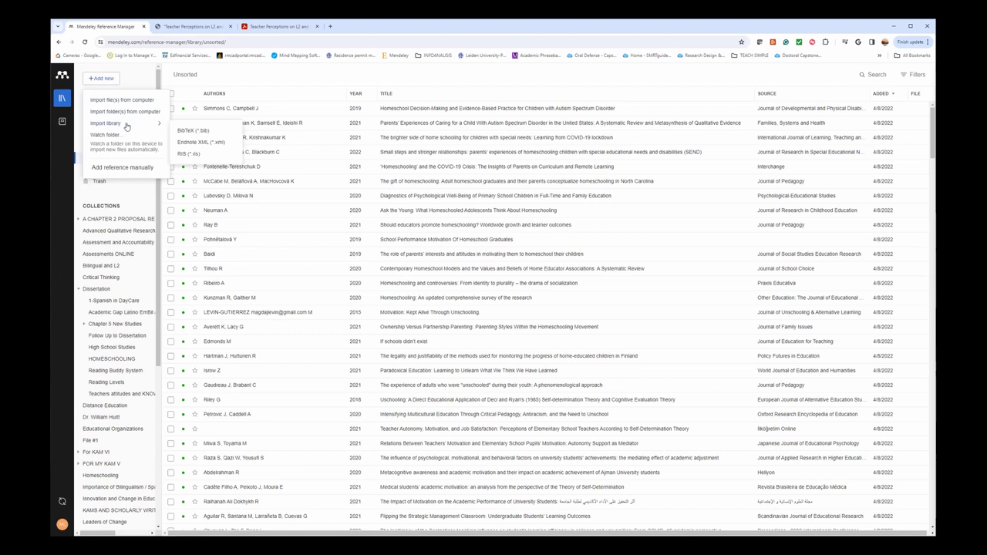
{"action": "mouse_move", "coordinate": [107, 111]}
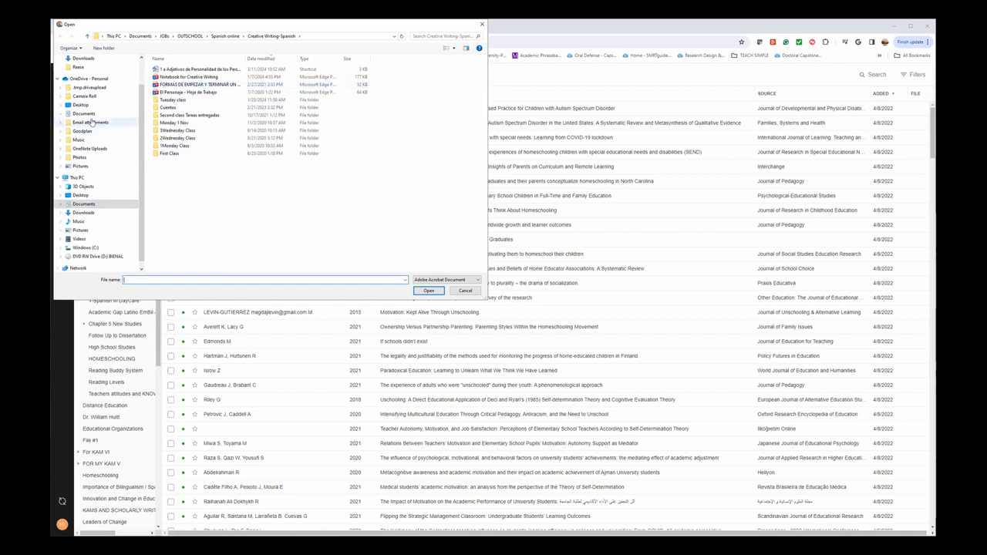
From Documents' research folder, select the Thinking About the Coding Process PDF and import it
{"action": "left_click", "coordinate": [88, 110]}
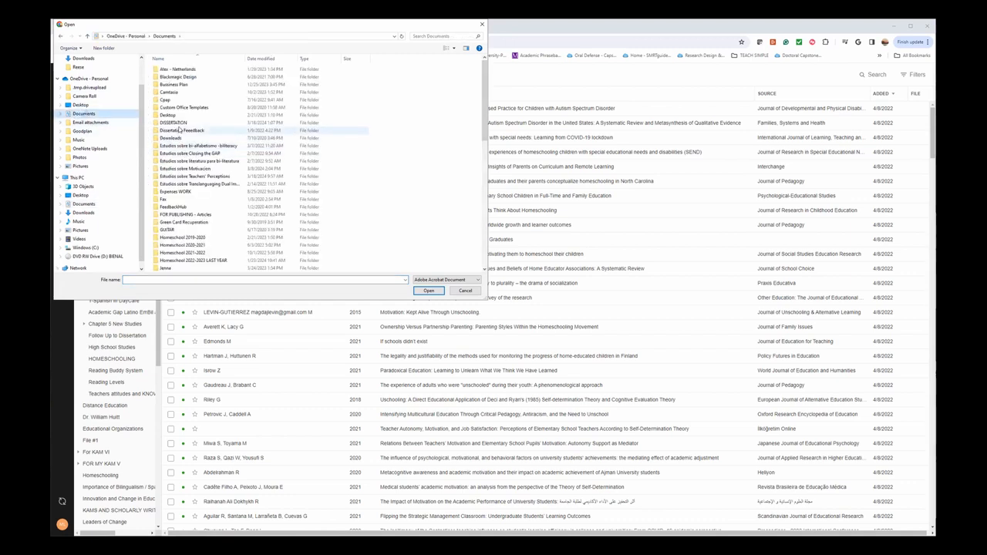
{"action": "scroll", "scroll_direction": "down", "scroll_amount": 3}
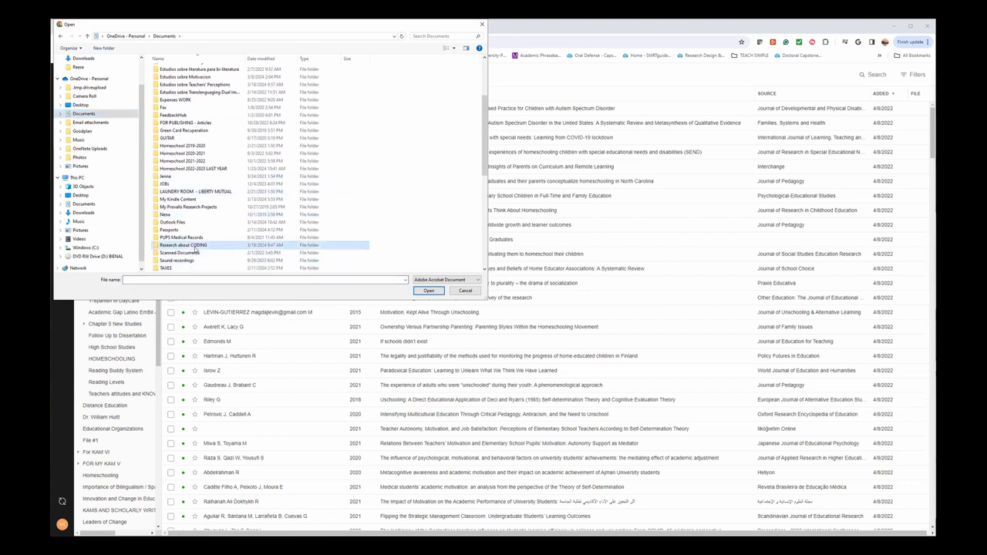
{"action": "double_click", "coordinate": [179, 244]}
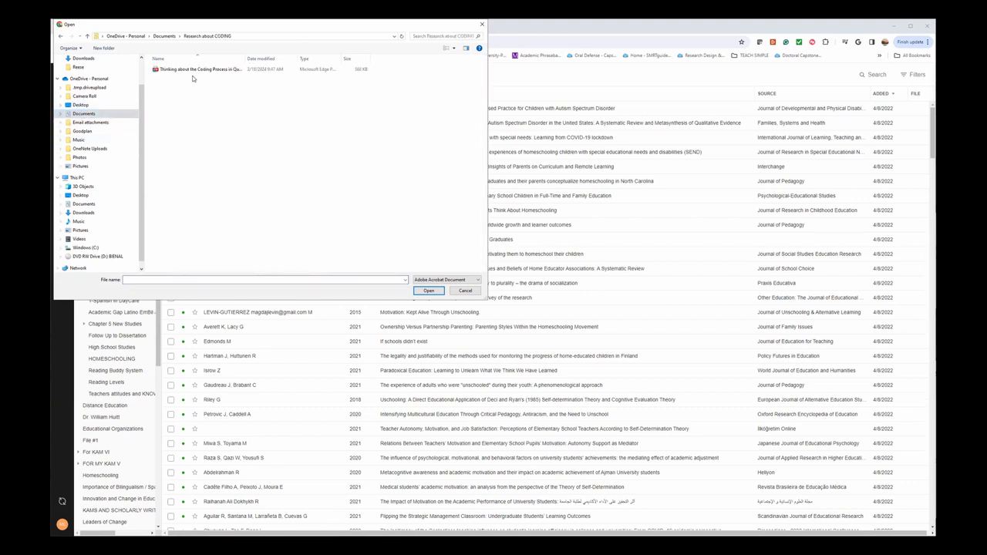
{"action": "left_click", "coordinate": [208, 69]}
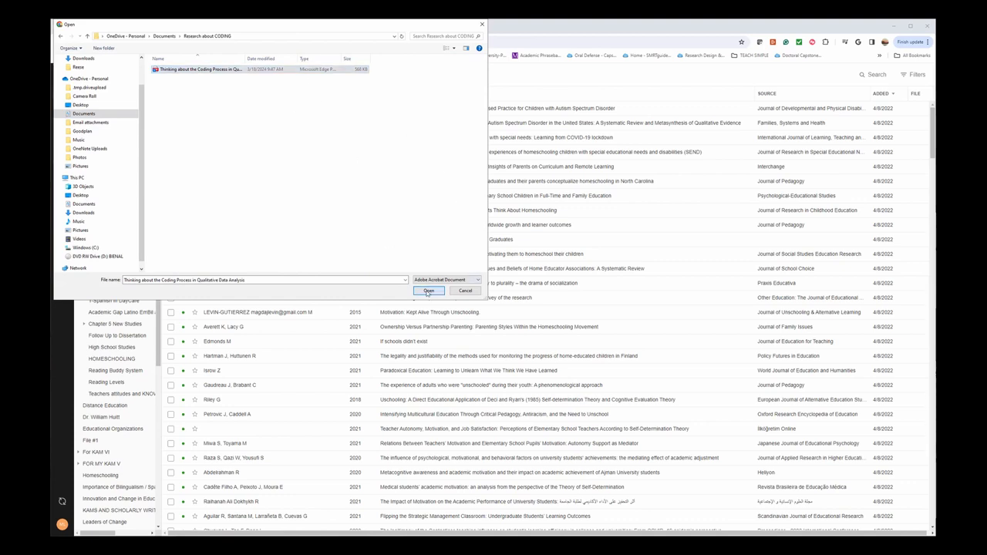
{"action": "left_click", "coordinate": [429, 290]}
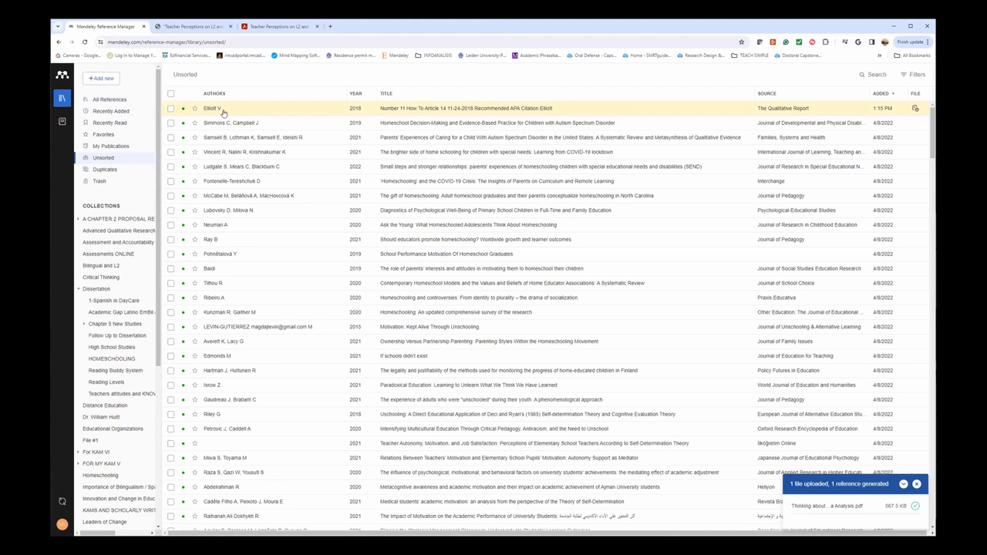
{"action": "mouse_move", "coordinate": [266, 113]}
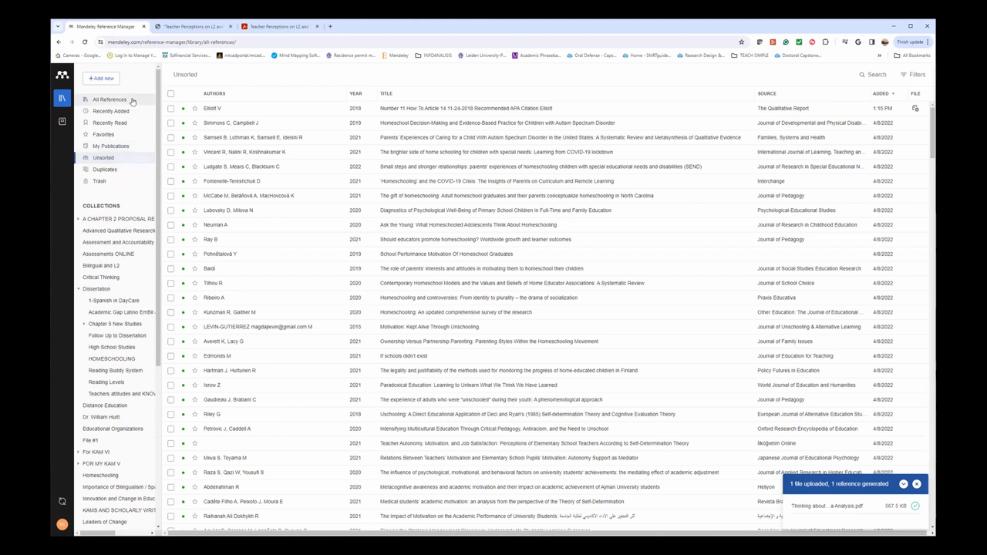
View All References, then switch to the empty File #1 collection
{"action": "left_click", "coordinate": [111, 100]}
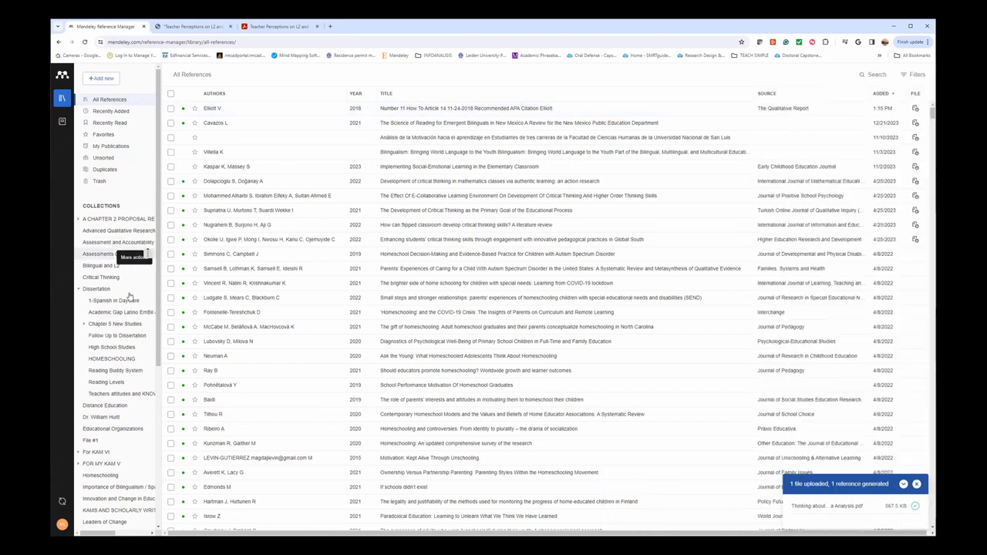
{"action": "left_click", "coordinate": [89, 441]}
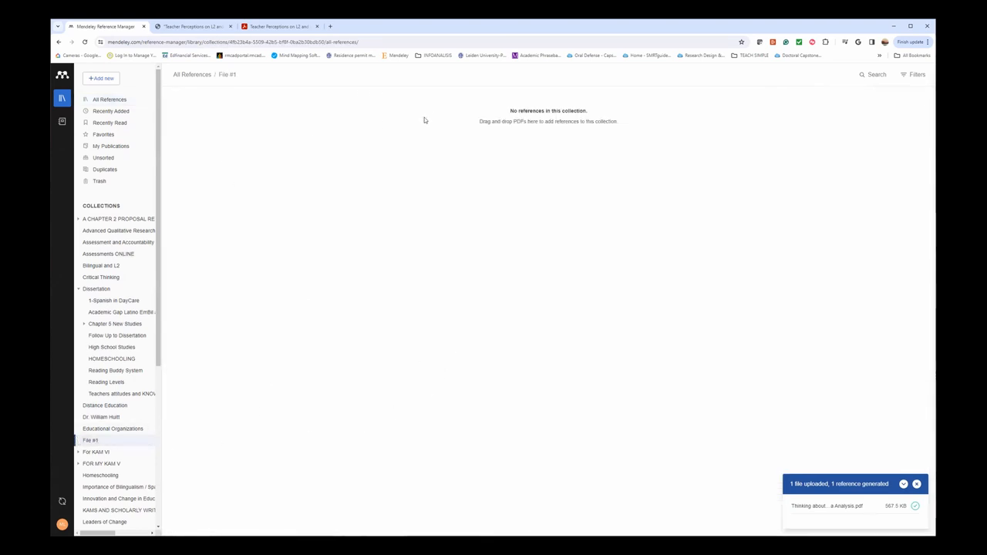
Import the coding-process PDF from the computer into File #1 as the 2018 Elliott reference
{"action": "left_click", "coordinate": [105, 79]}
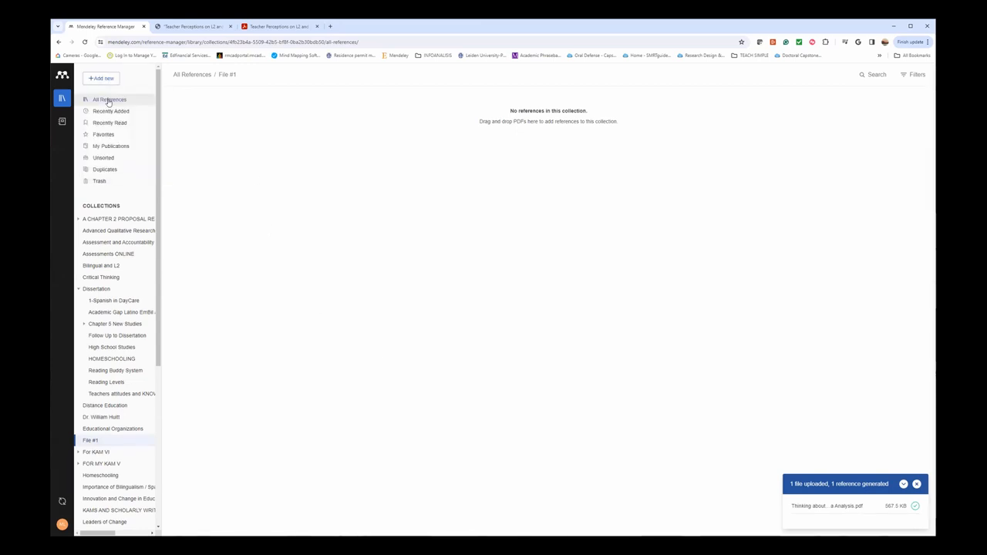
{"action": "left_click", "coordinate": [101, 77]}
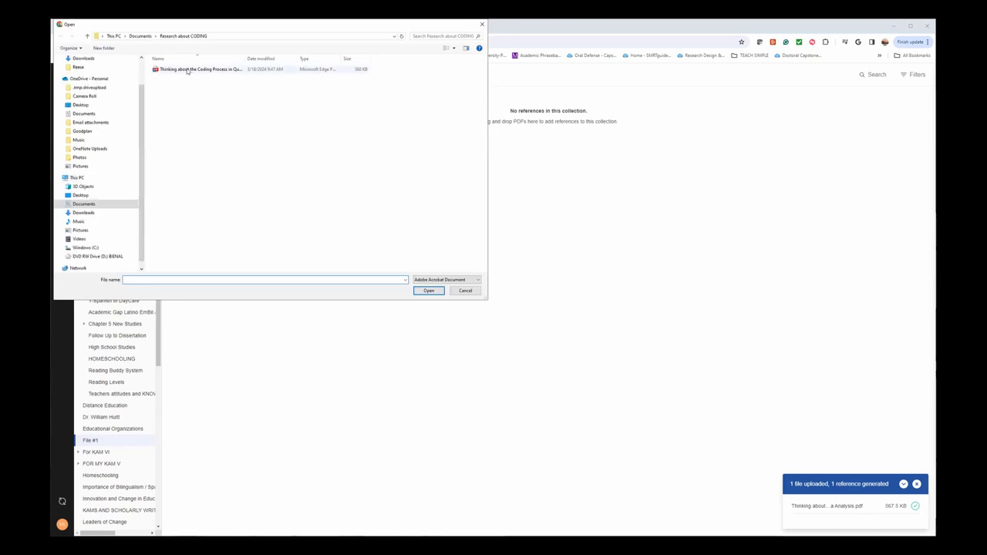
{"action": "left_click", "coordinate": [429, 290]}
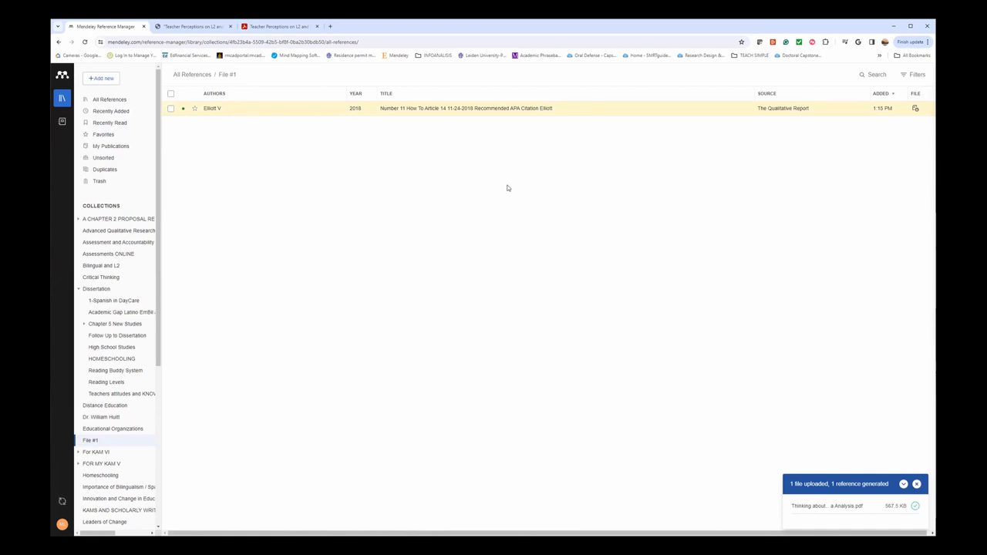
{"action": "mouse_move", "coordinate": [332, 270]}
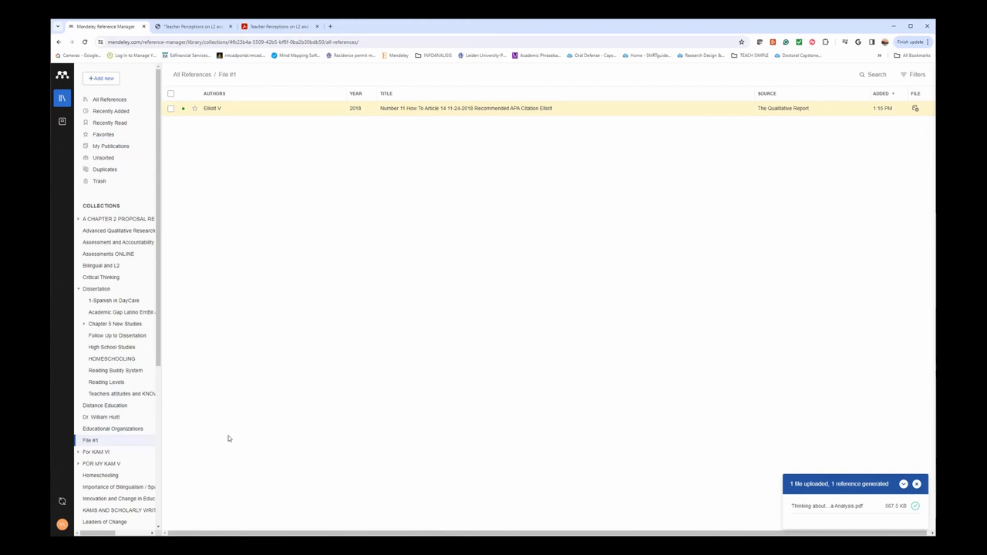
{"action": "mouse_move", "coordinate": [188, 280]}
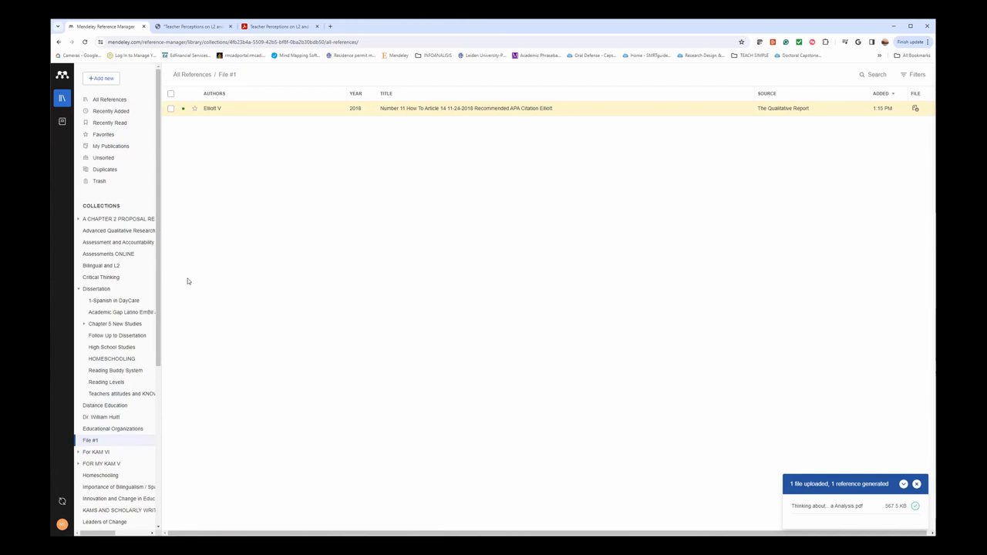